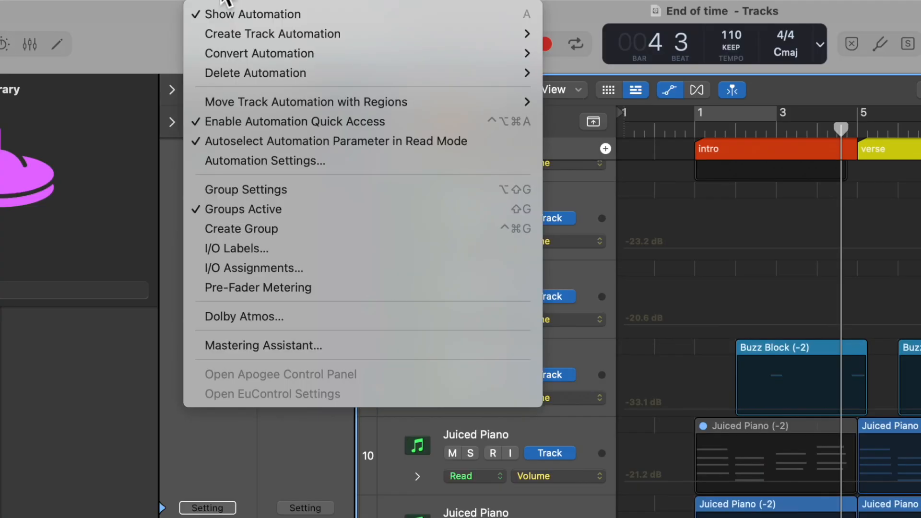
mouse_move(341, 141)
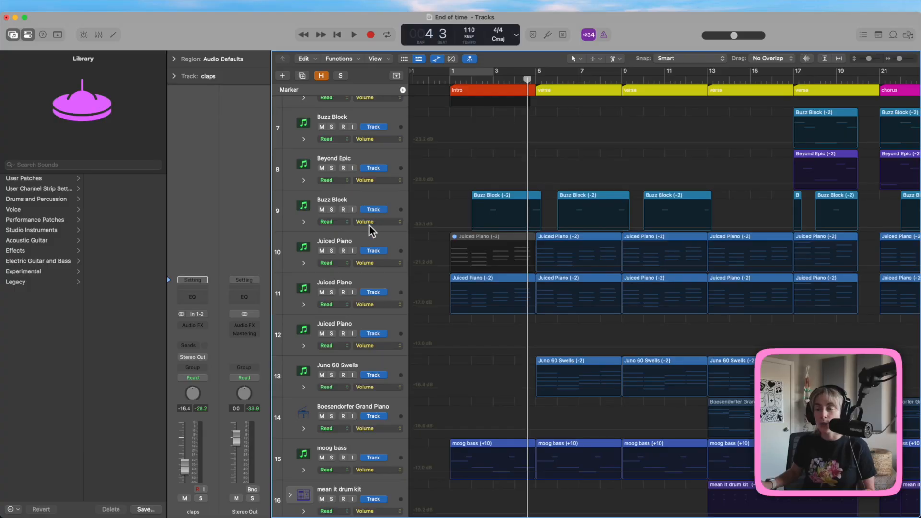
Insert a Channel EQ on the claps track and show its Low Cut On/Off automation lane.
scroll("down", 3)
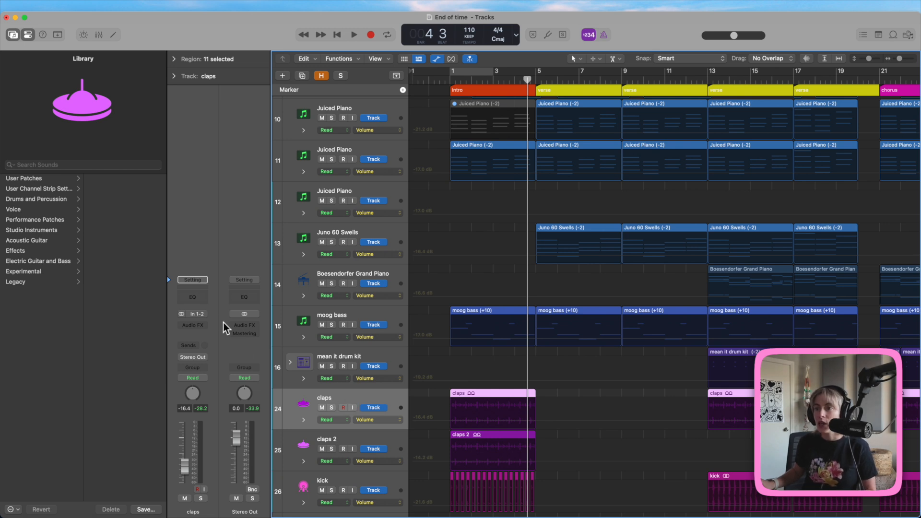
left_click(192, 293)
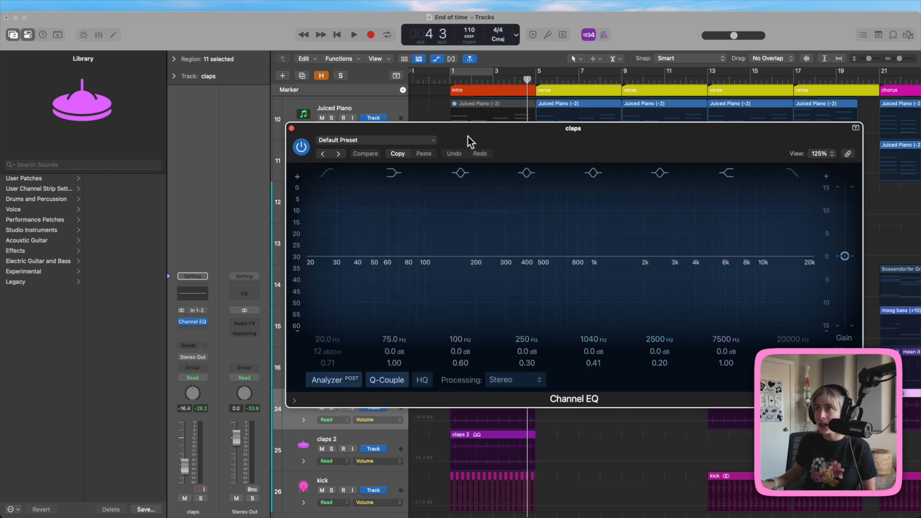
left_click_drag(573, 128, 596, 87)
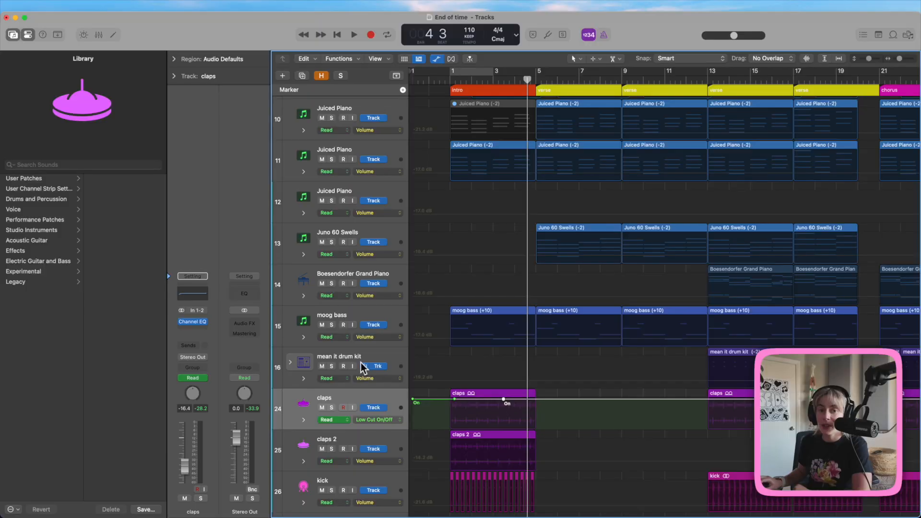
mouse_move(482, 367)
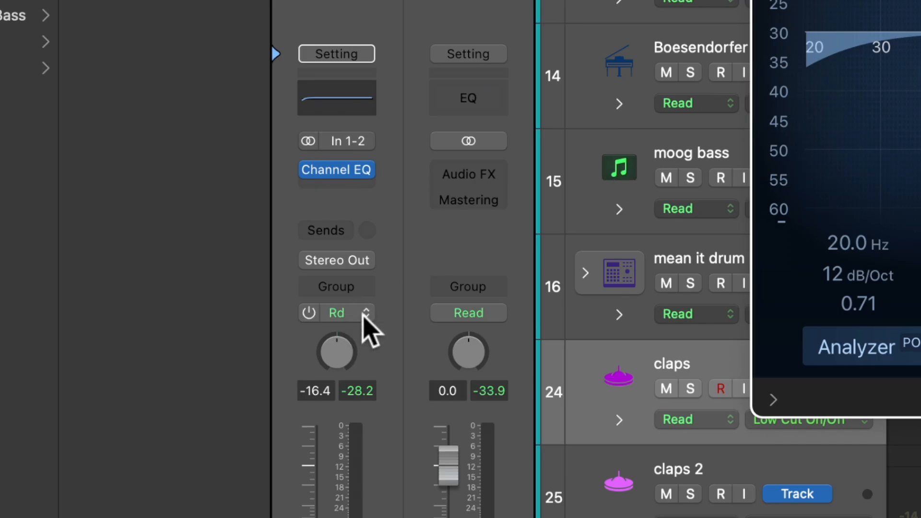
Put the claps track in Touch automation, return to song start and raise low cut to about 1300 Hz.
left_click(336, 312)
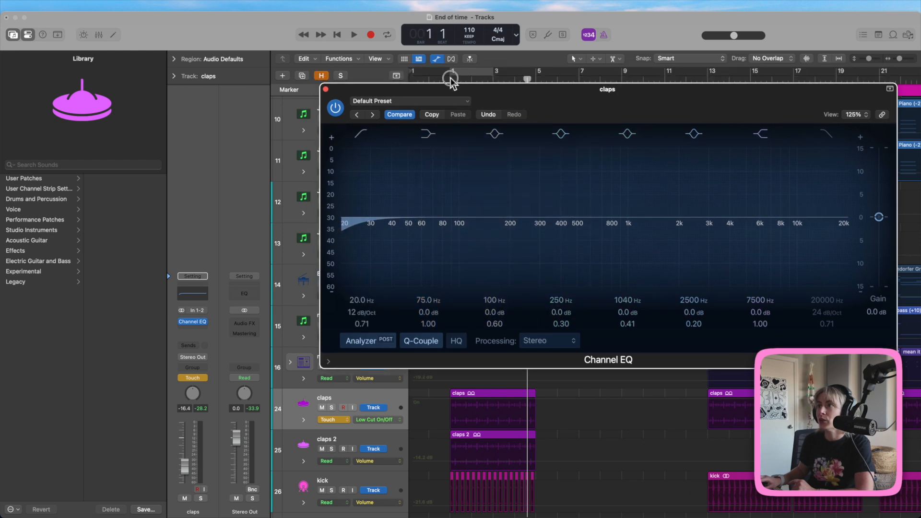
left_click(358, 135)
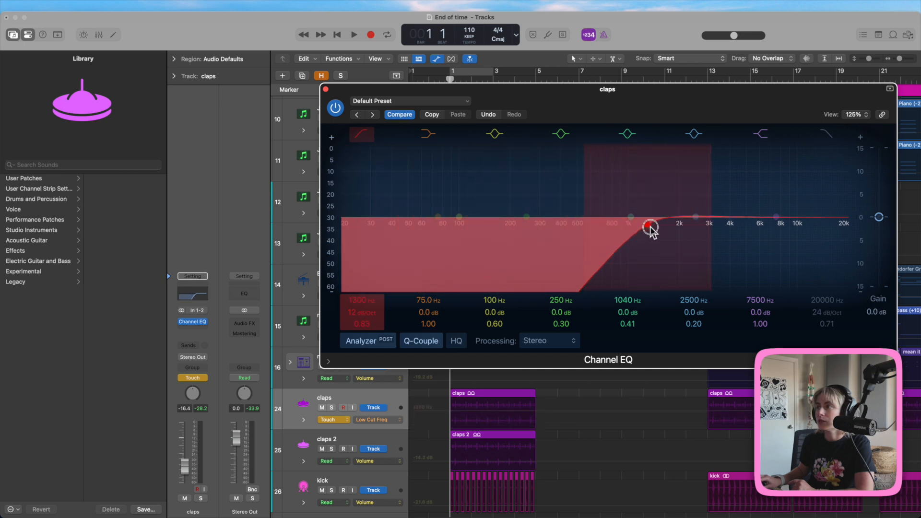
left_click_drag(650, 228, 650, 232)
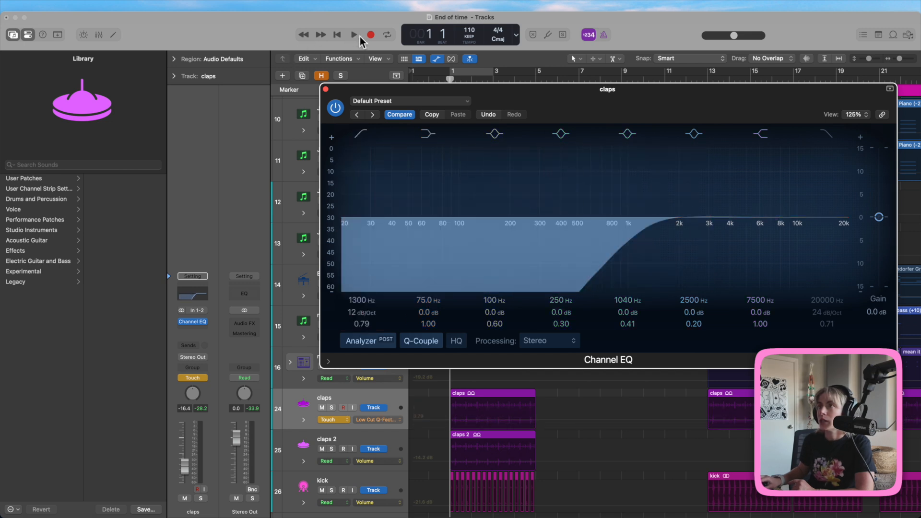
Play the song and sweep the Channel EQ low cut band to record automation live.
left_click(353, 34)
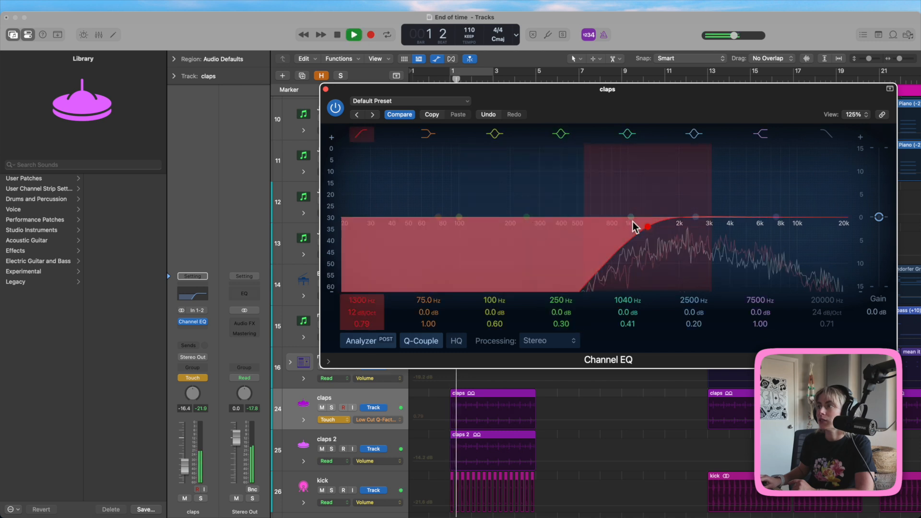
left_click_drag(646, 226, 813, 230)
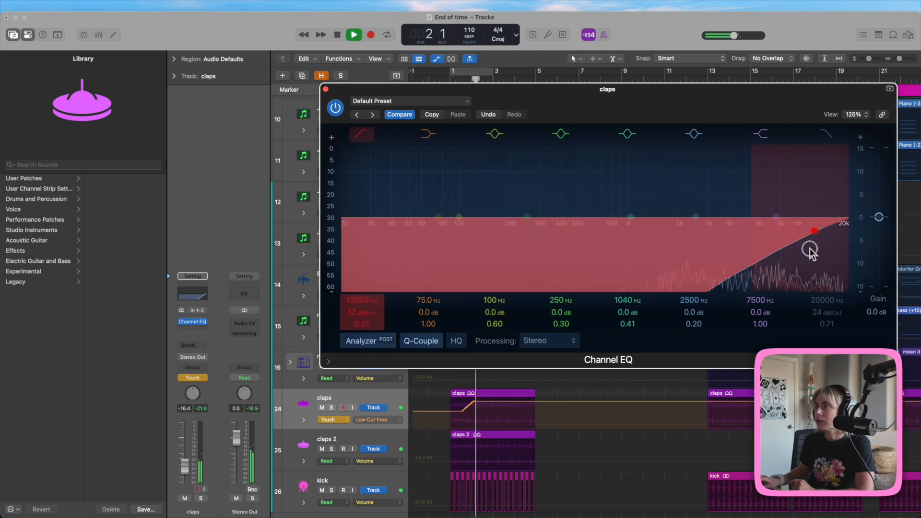
left_click_drag(813, 230, 705, 261)
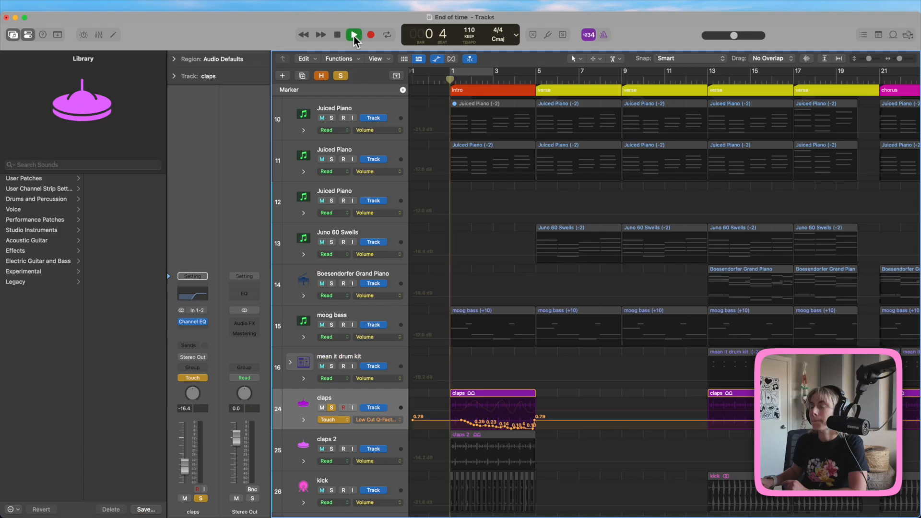
left_click(354, 34)
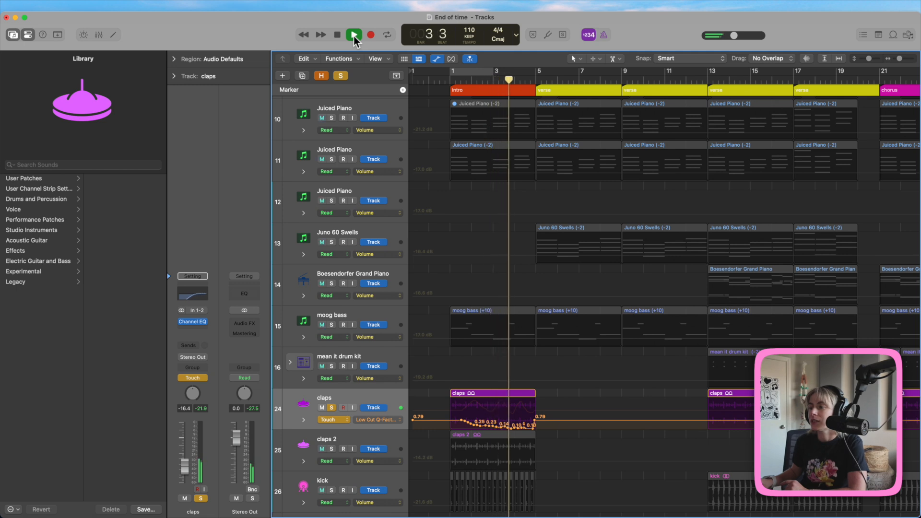
left_click(354, 34)
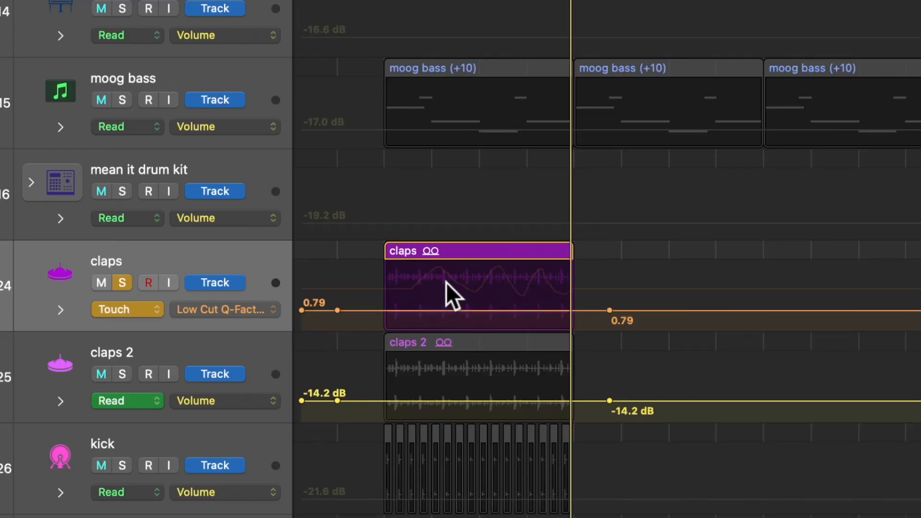
mouse_move(473, 238)
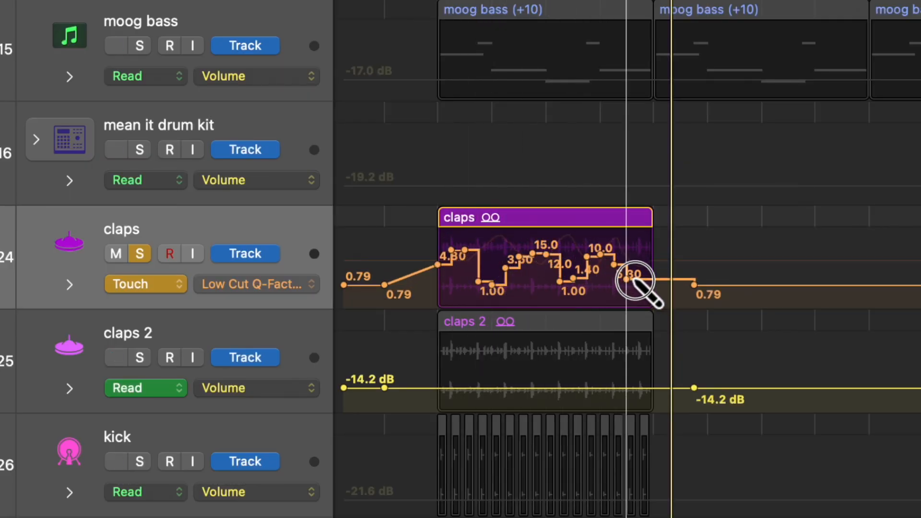
Pencil in further stepped Low Cut Q-factor values over the first claps region.
left_click_drag(632, 276, 708, 293)
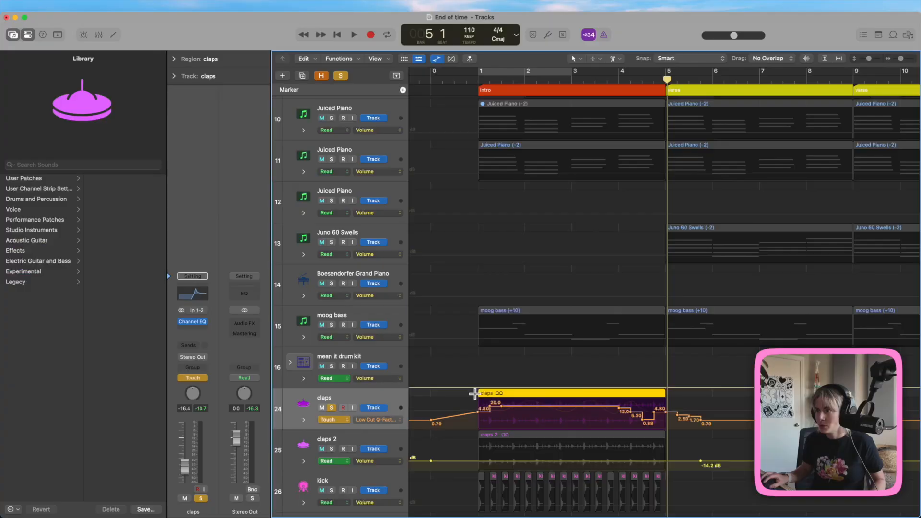
Marquee-select and delete the drawn points, leaving a flat 4.80 Q-factor across the region.
left_click_drag(476, 393, 678, 428)
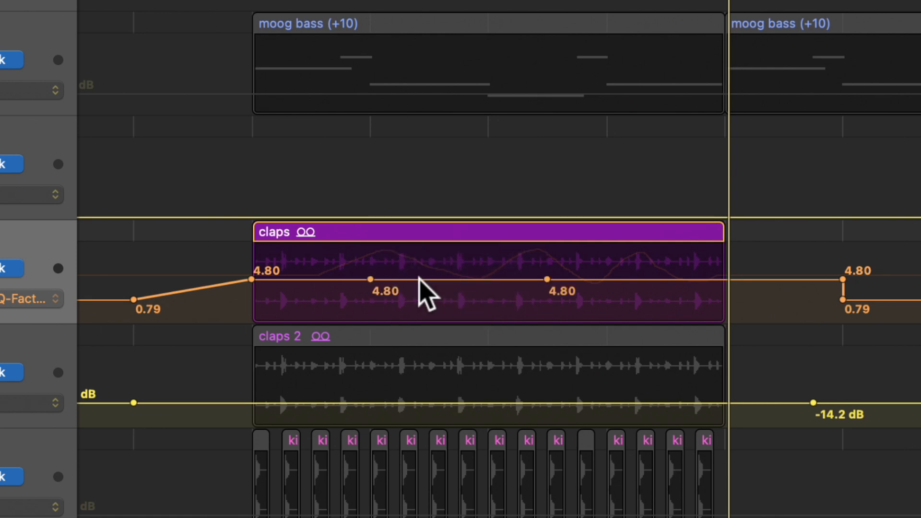
mouse_move(457, 288)
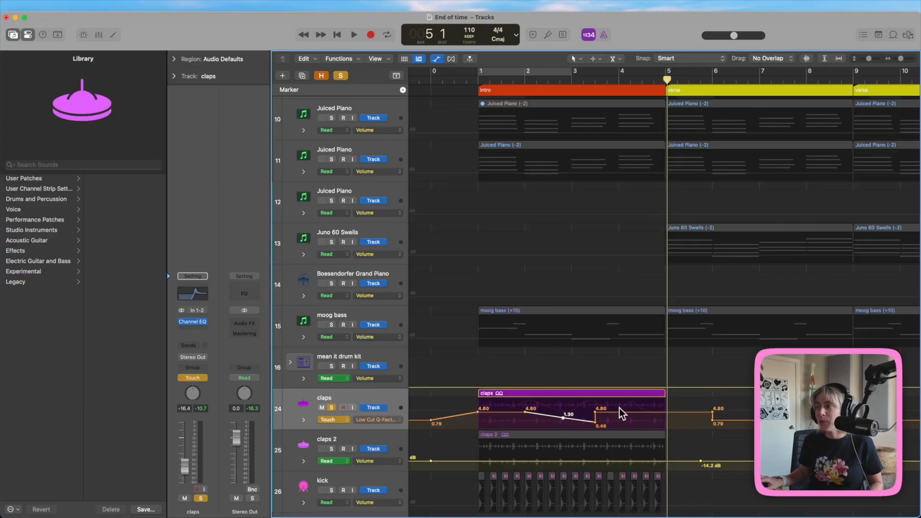
Select the first region's Q-factor automation and paste its dip-to-0.46 shape onto later claps regions.
left_click_drag(621, 412, 693, 405)
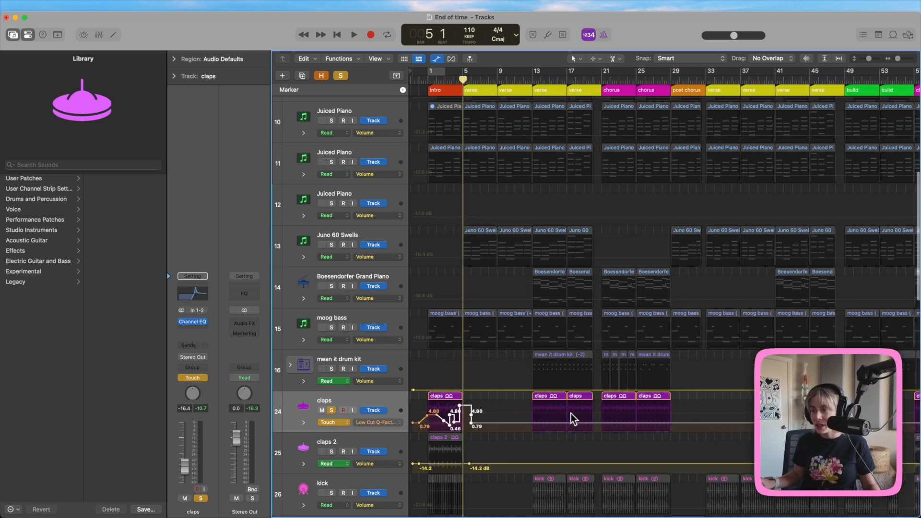
mouse_move(441, 421)
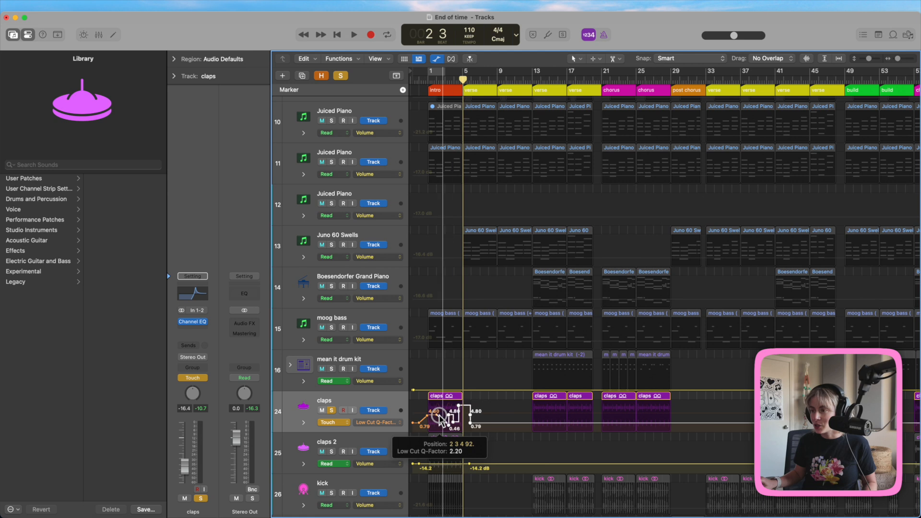
left_click_drag(446, 418, 564, 418)
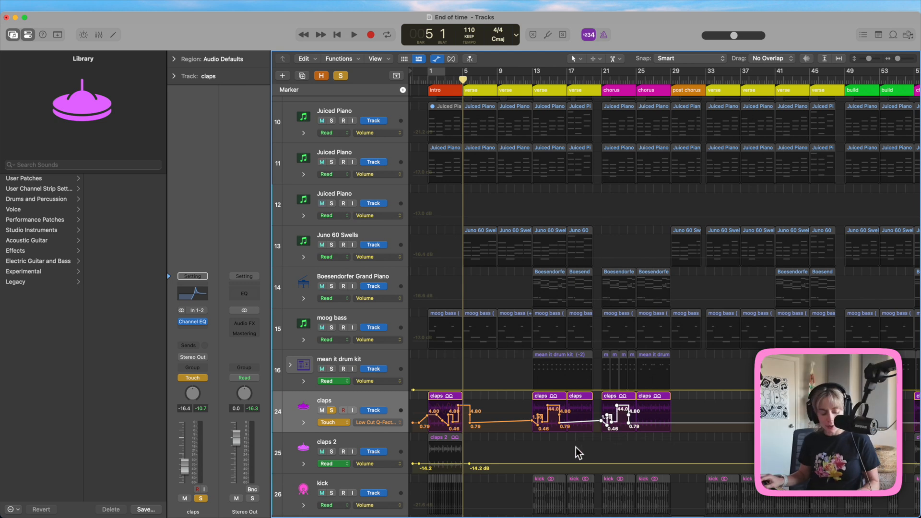
mouse_move(584, 429)
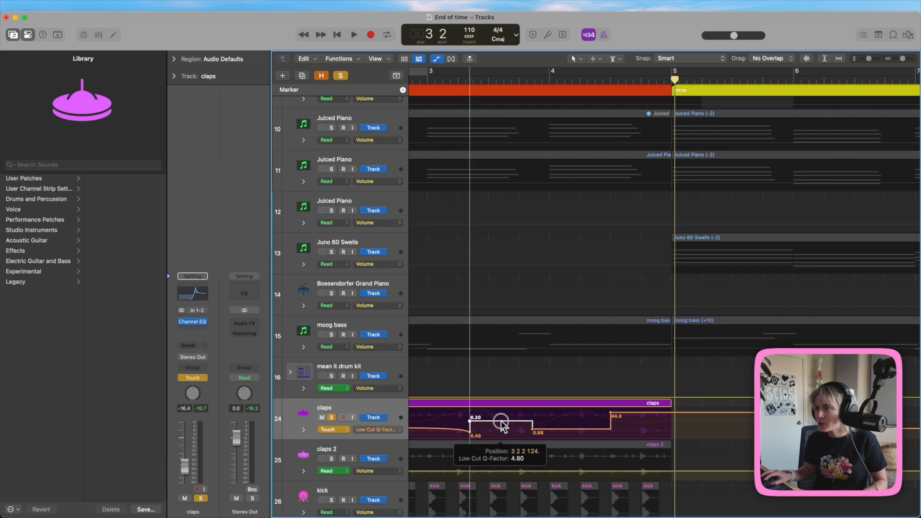
Bend the rising Q-factor ramp into a curve with the Automation Curve tool, a point reading 5.60.
left_click_drag(499, 422, 505, 423)
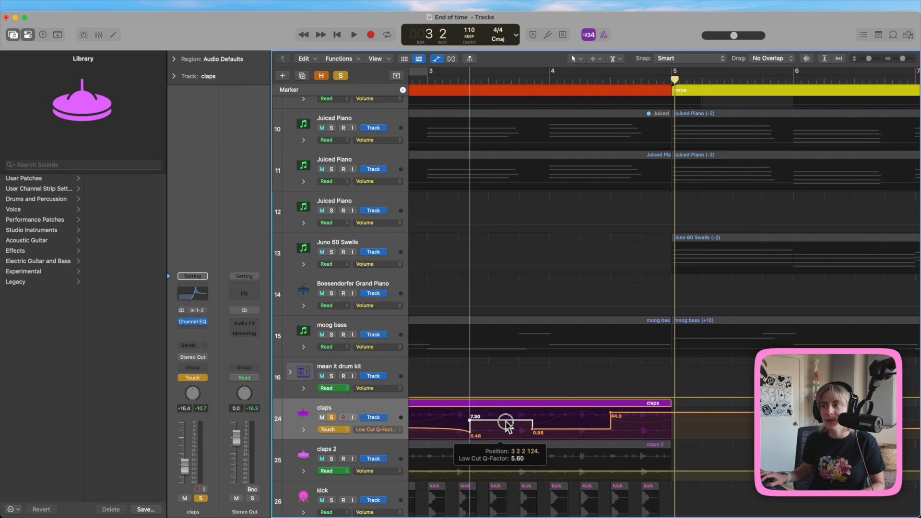